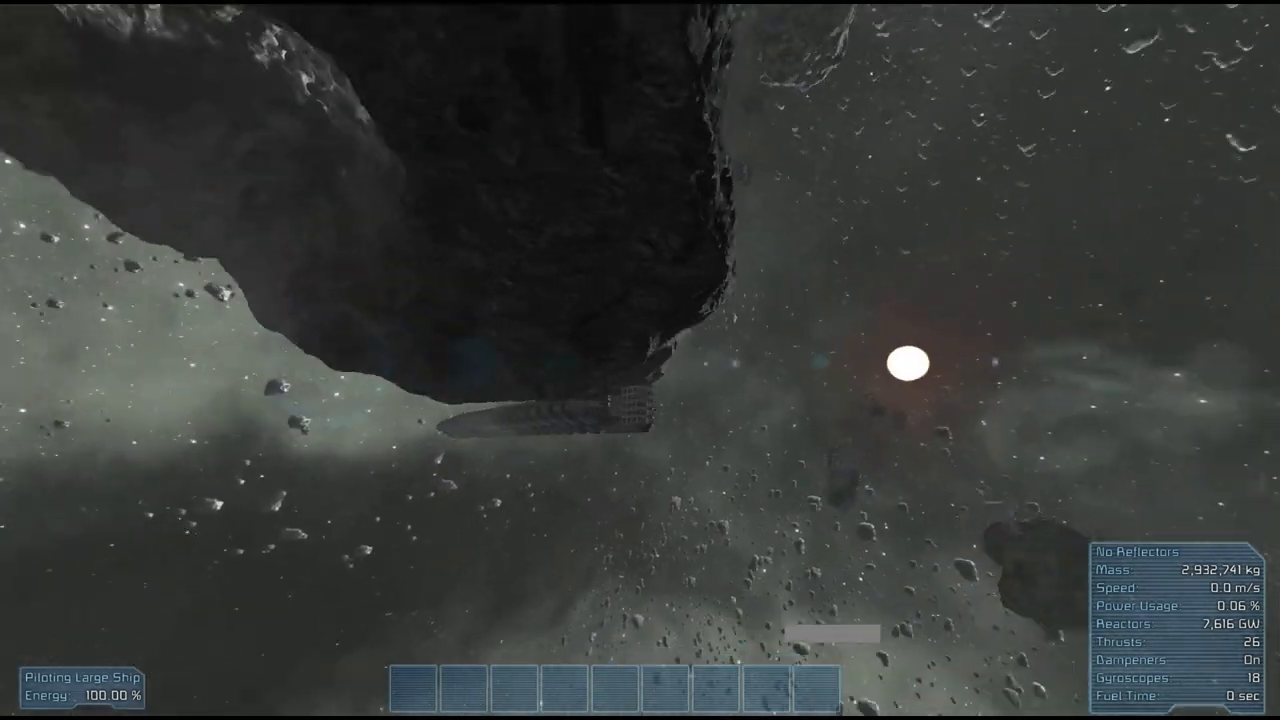
- Leave the pilot seat and walk down the warship's long main interior corridor
key("w")
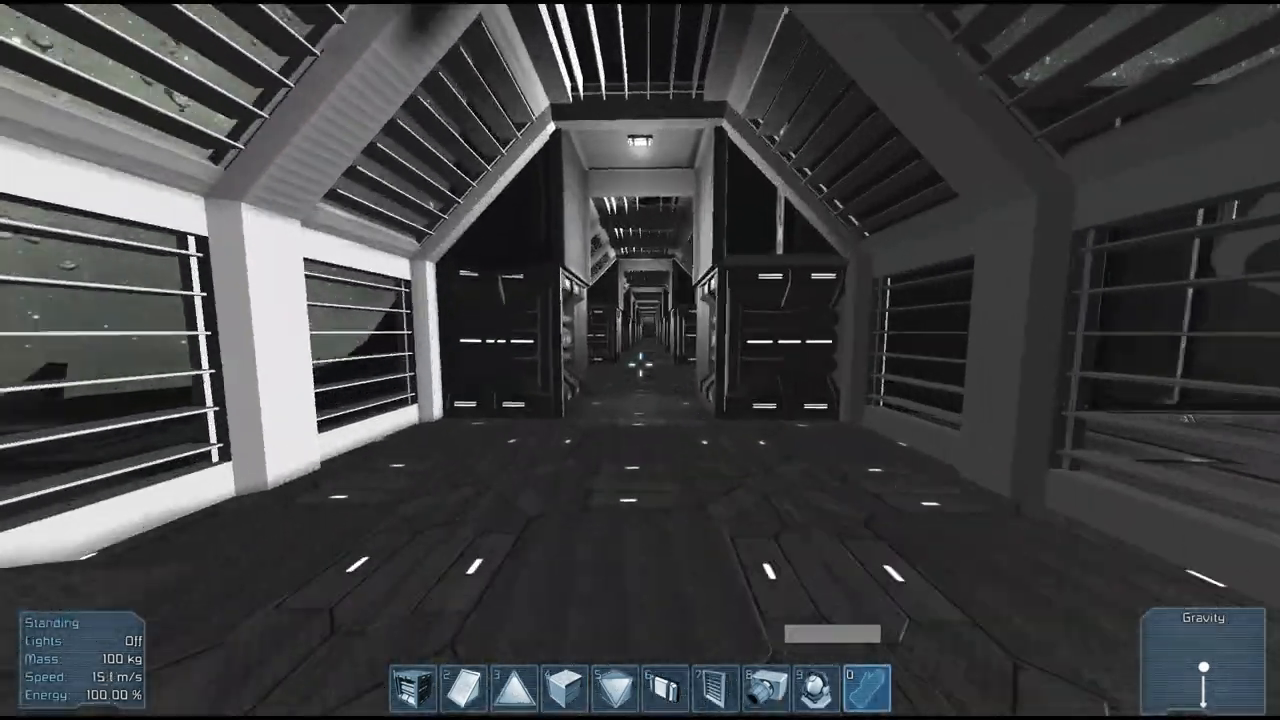
mouse_move(640, 360)
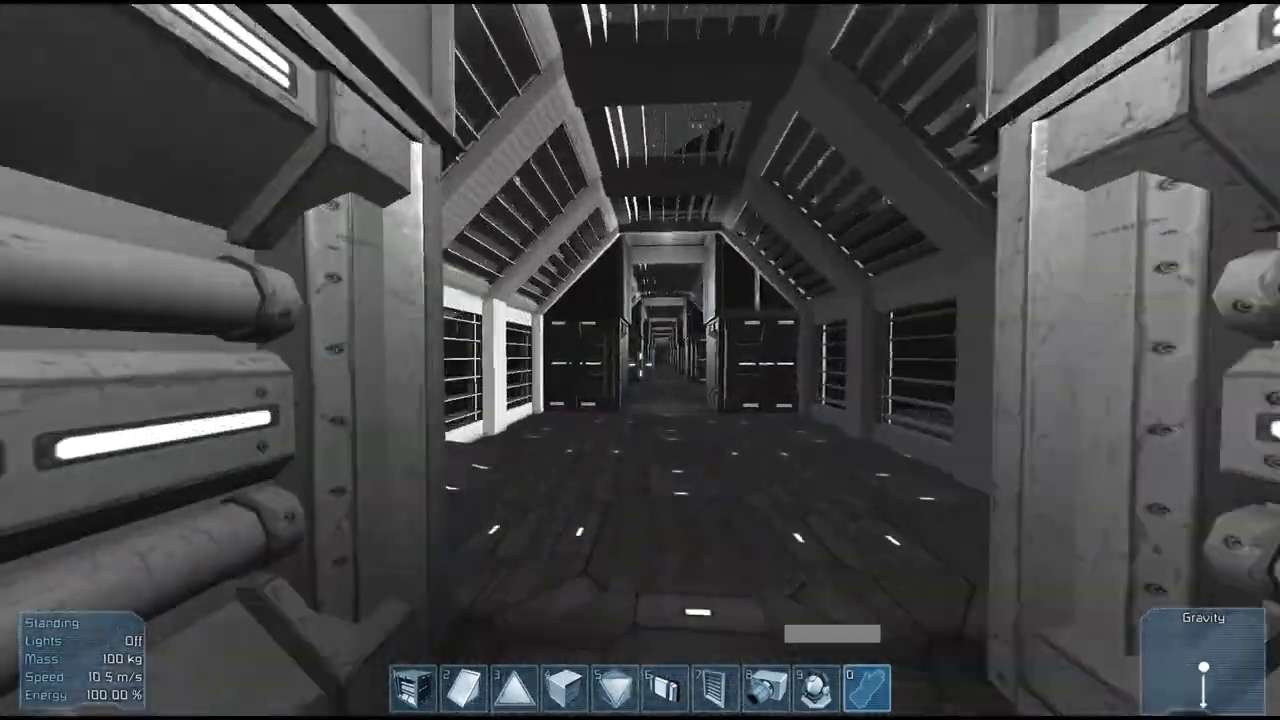
mouse_move(640, 360)
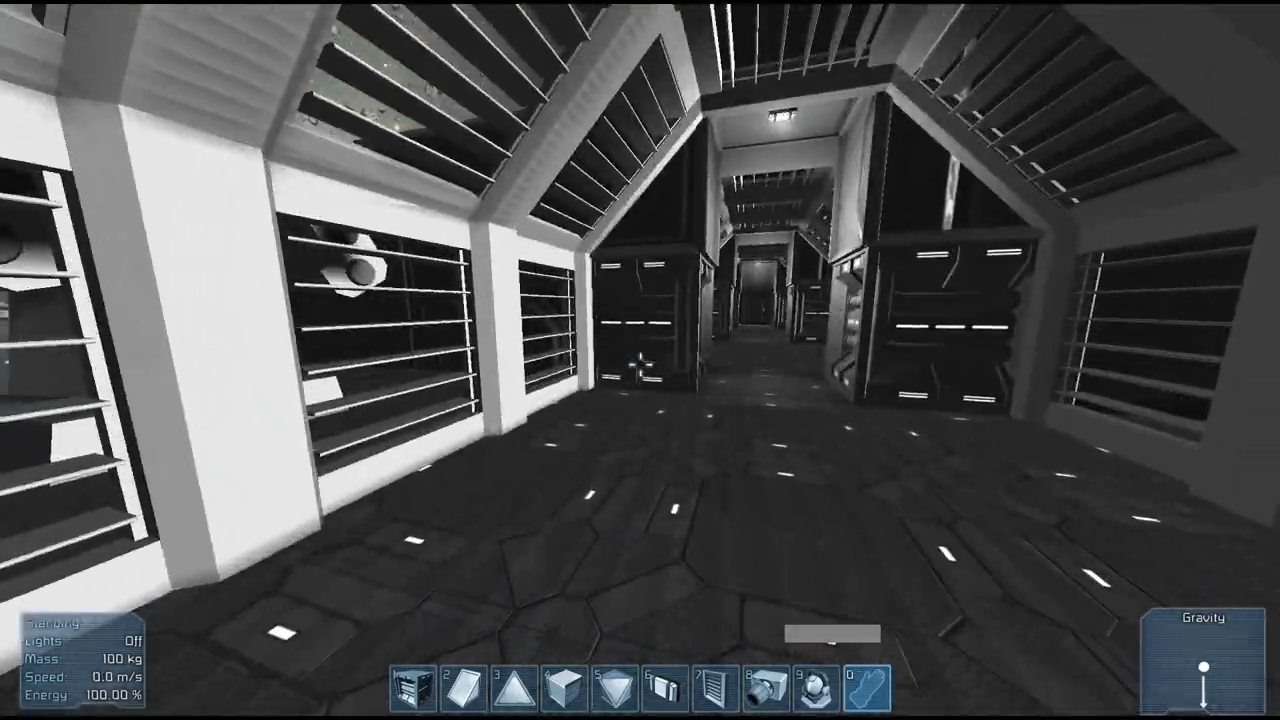
- Retake the warship's controls and fly it forward into the target again
key("w")
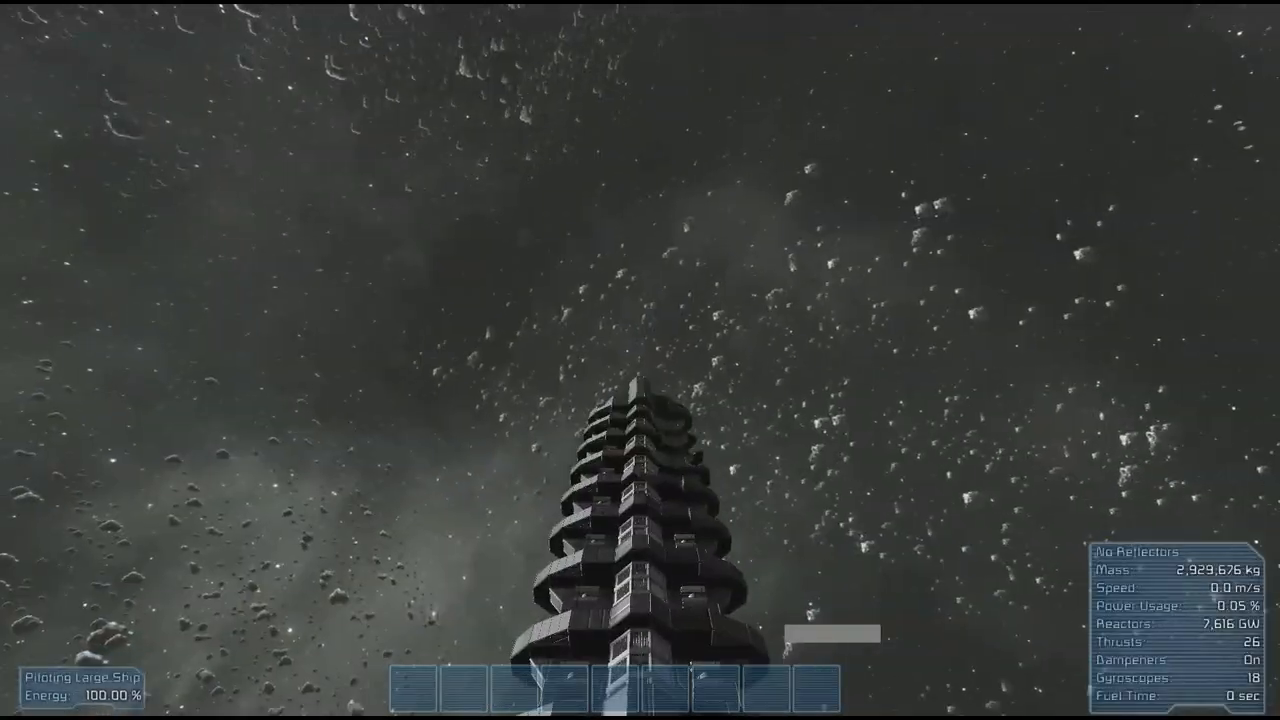
key("w")
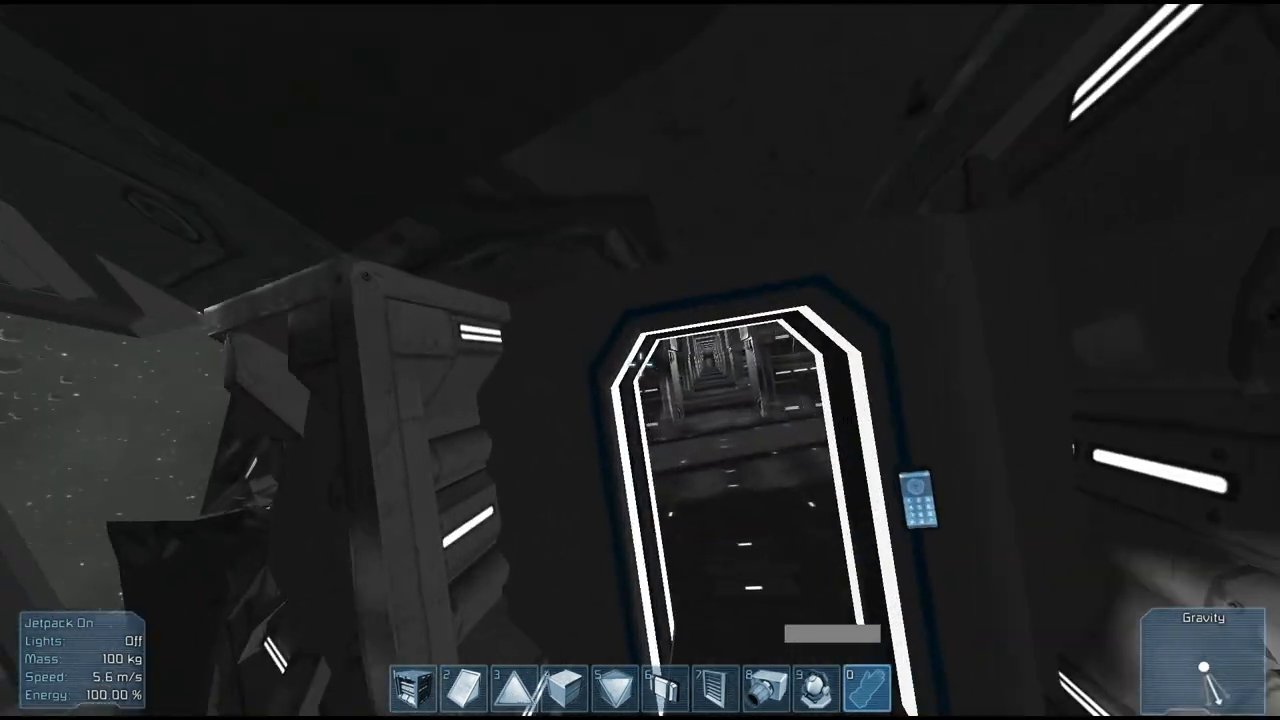
- Assign the Cockpit block to toolbar slot 1 and equip it for placing
key("g")
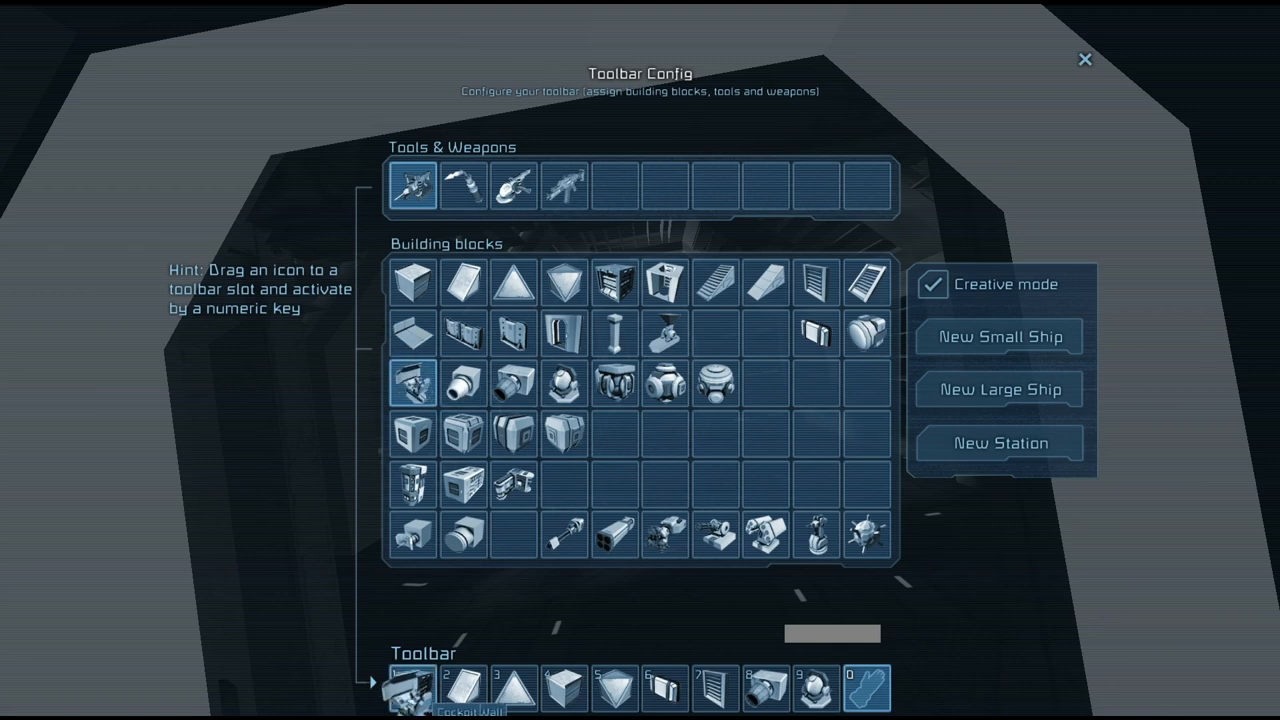
left_click(1080, 57)
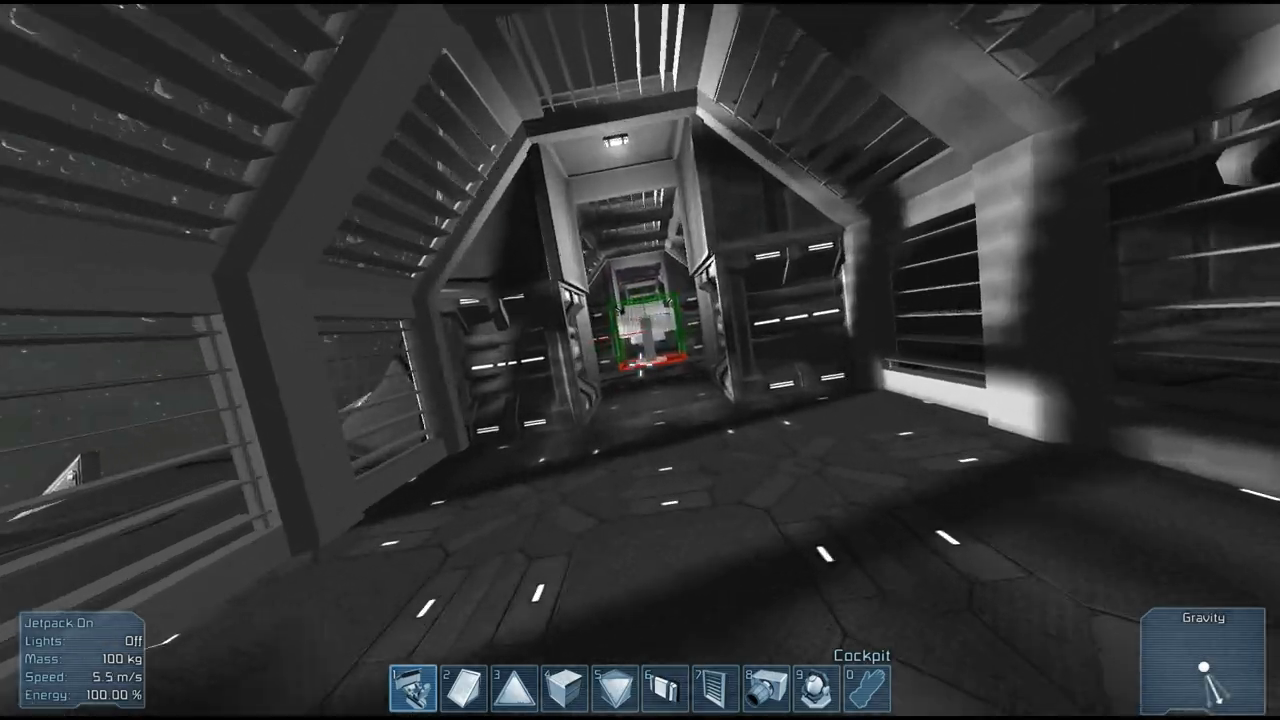
key("J")
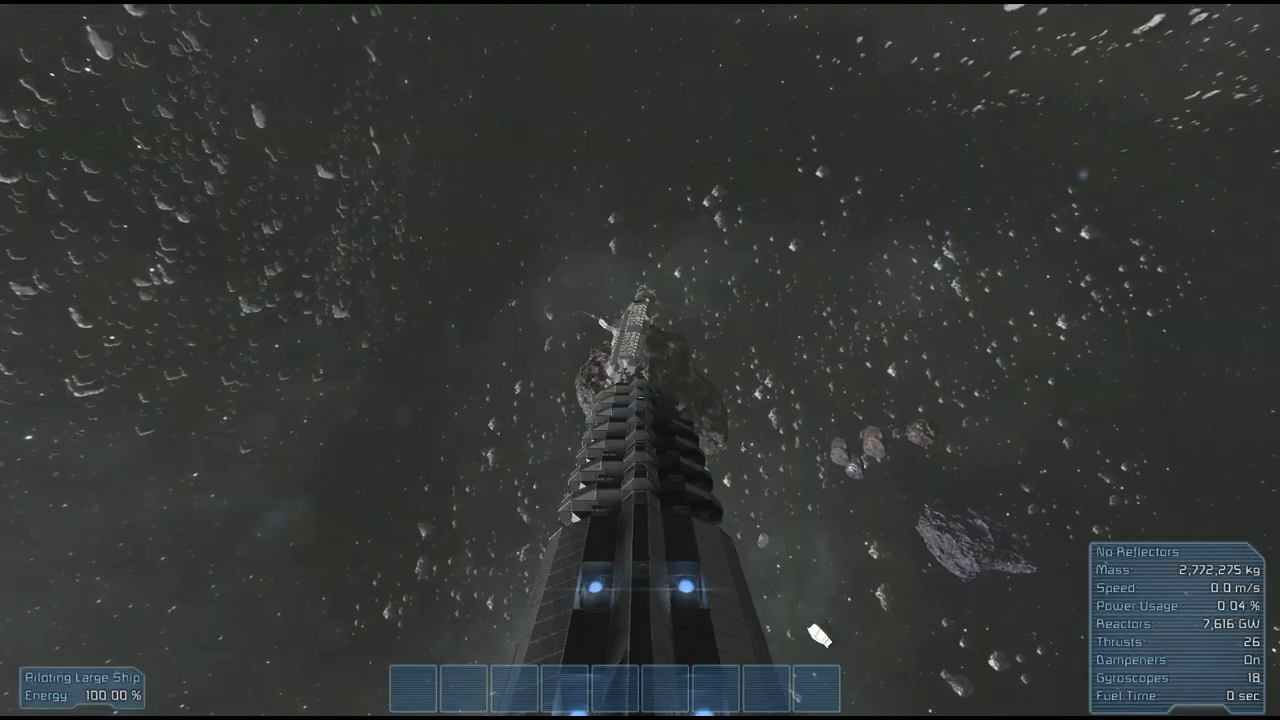
- Exit the cockpit, walk into the dark corridors, and fly on with the jetpack
key("w")
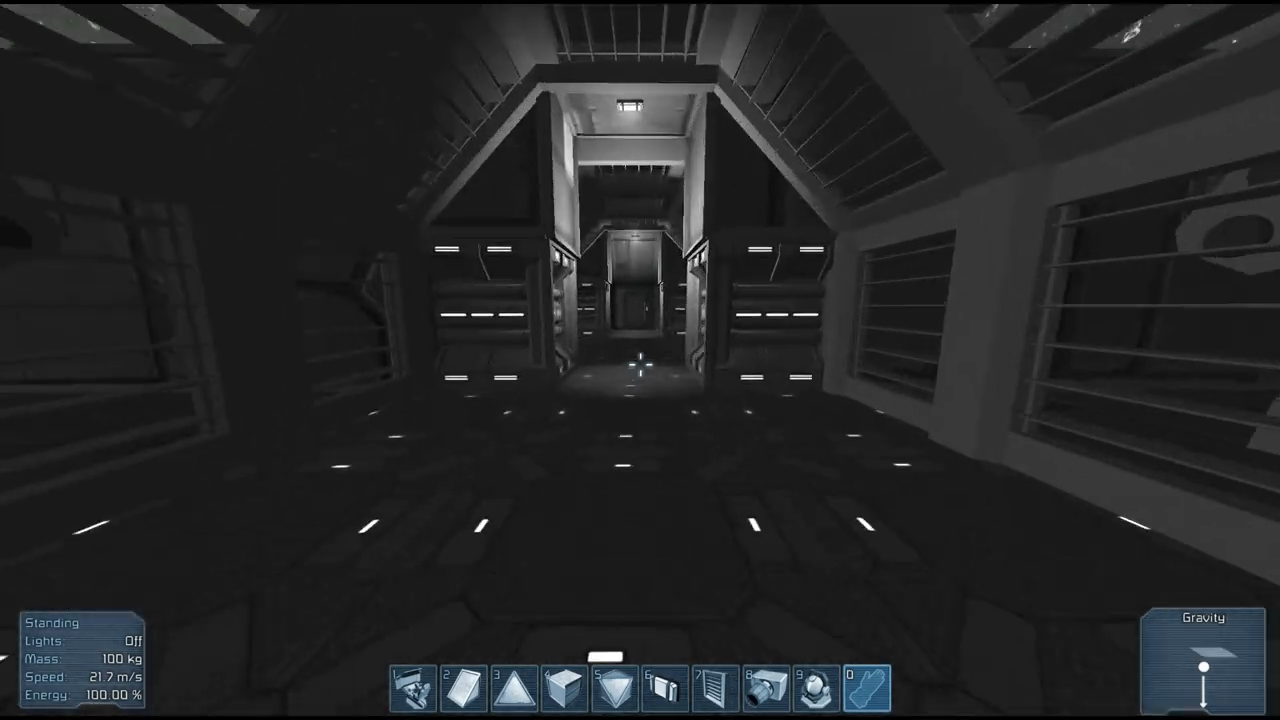
key("4")
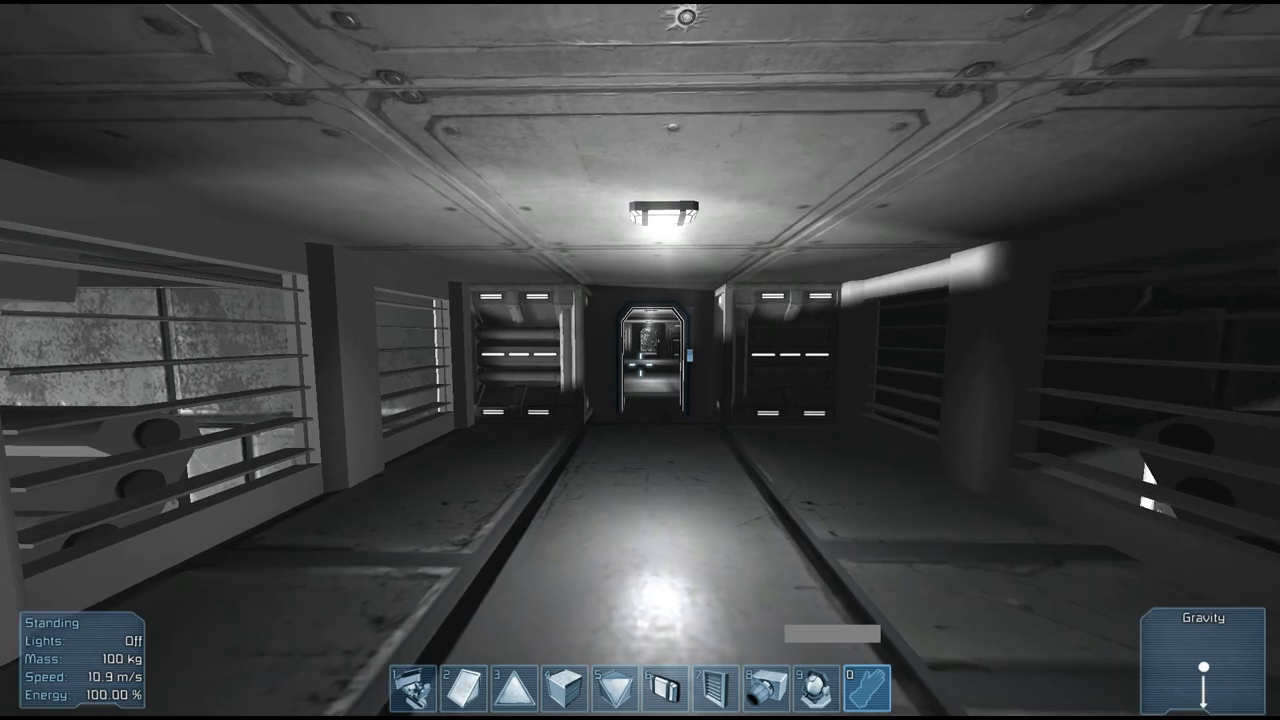
key("w")
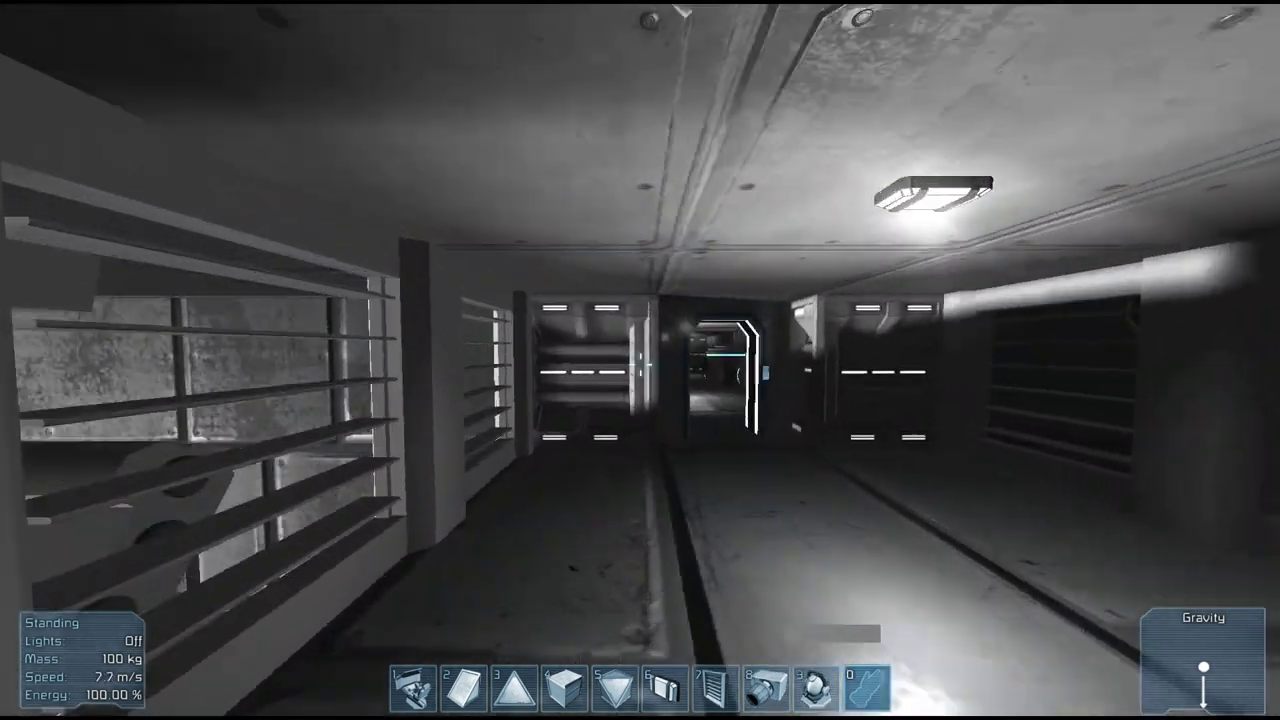
key("J")
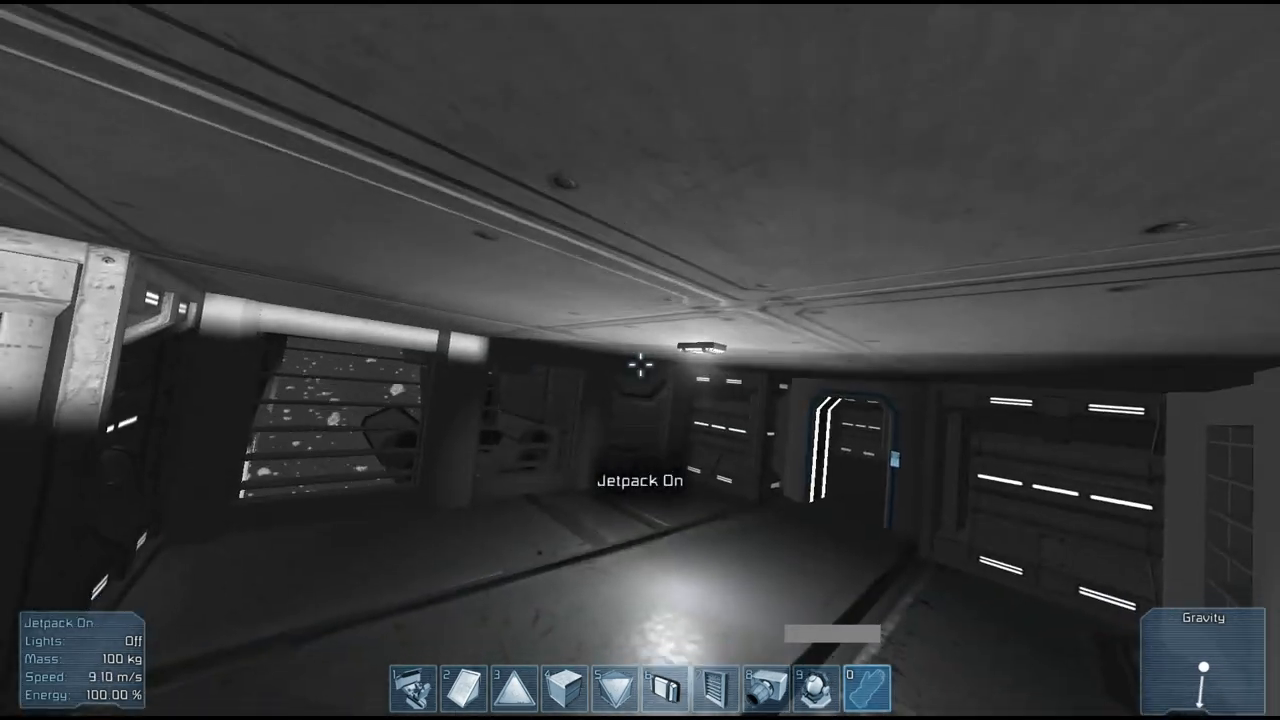
key("J")
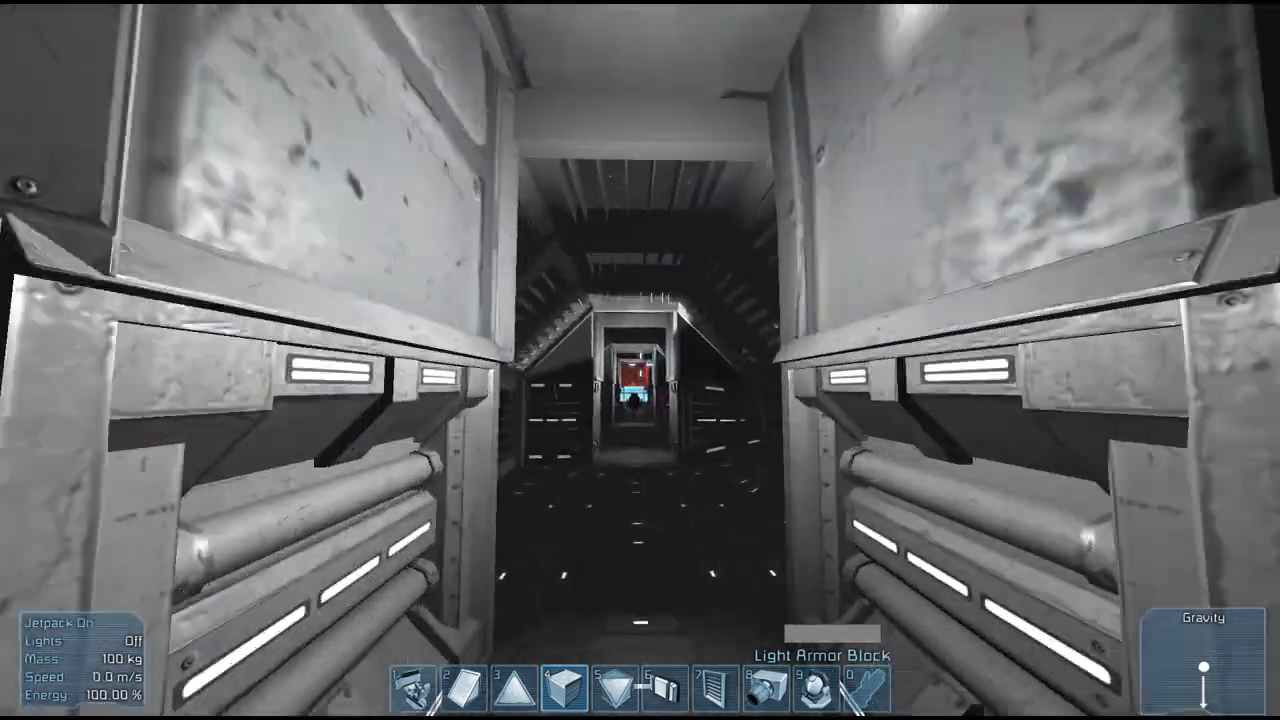
- Enable inertial dampeners while accelerating the warship through the asteroids toward 70 m/s
key("J")
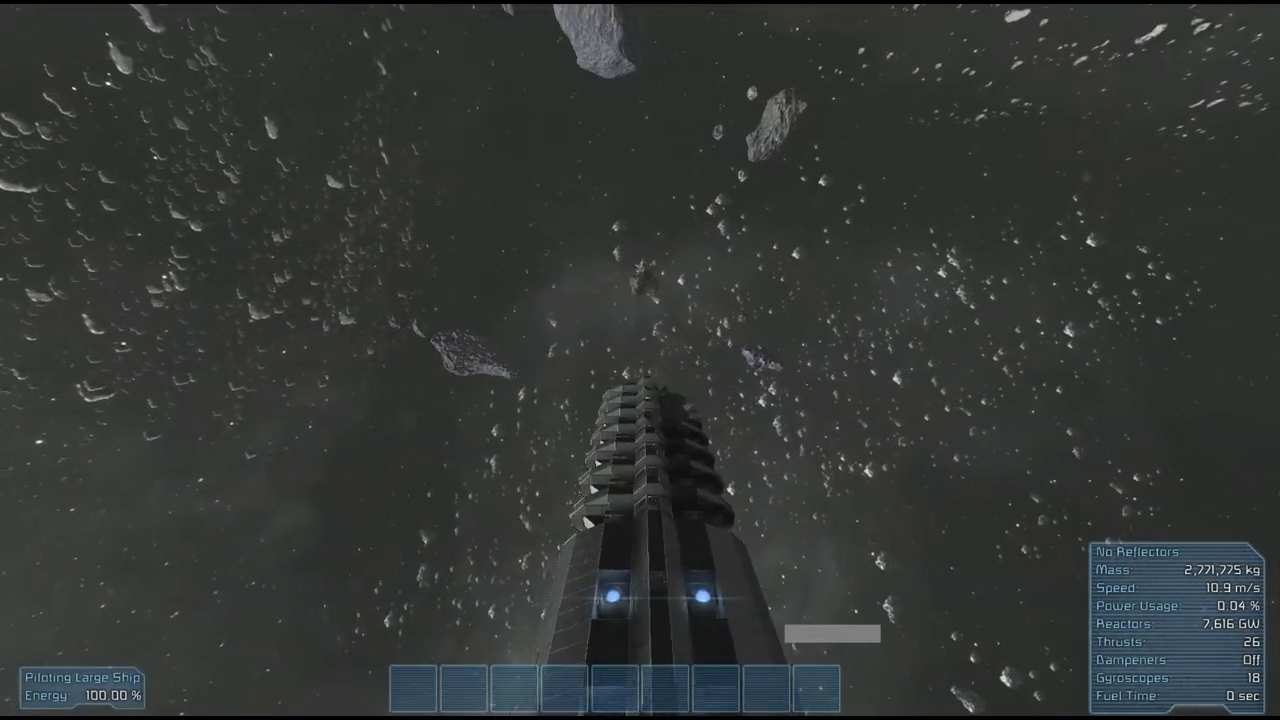
key("Z")
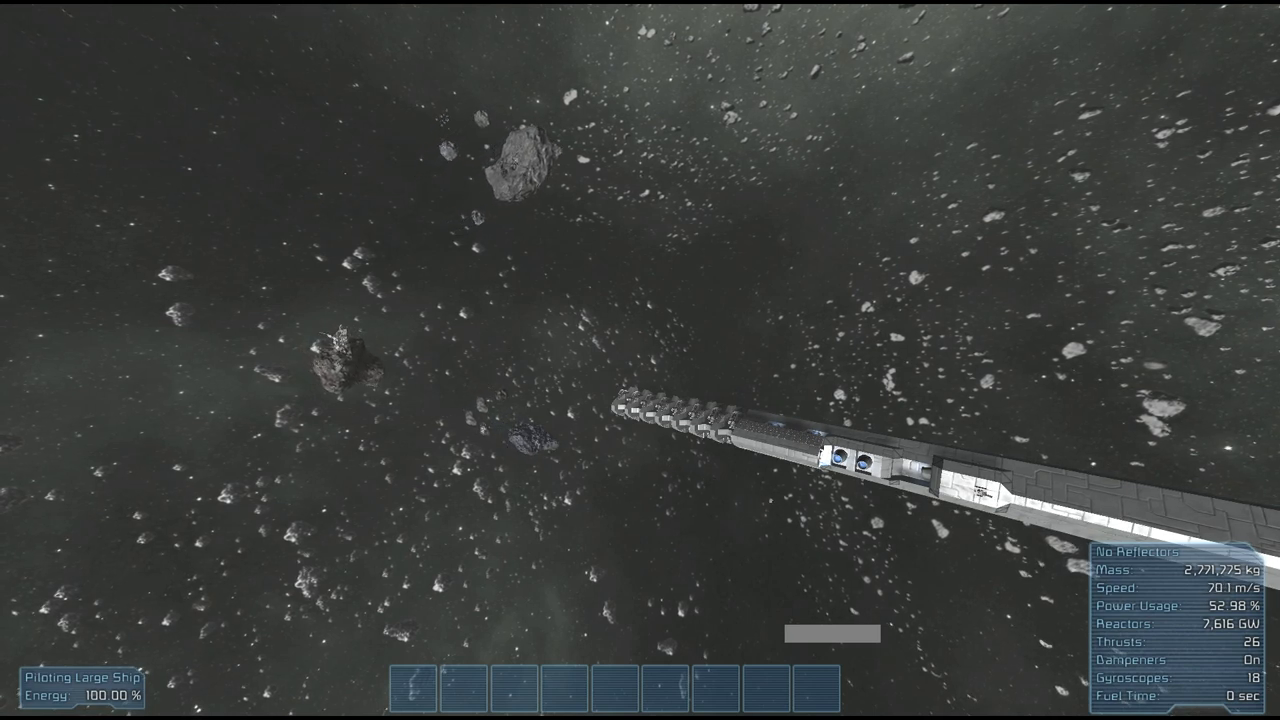
key("Z")
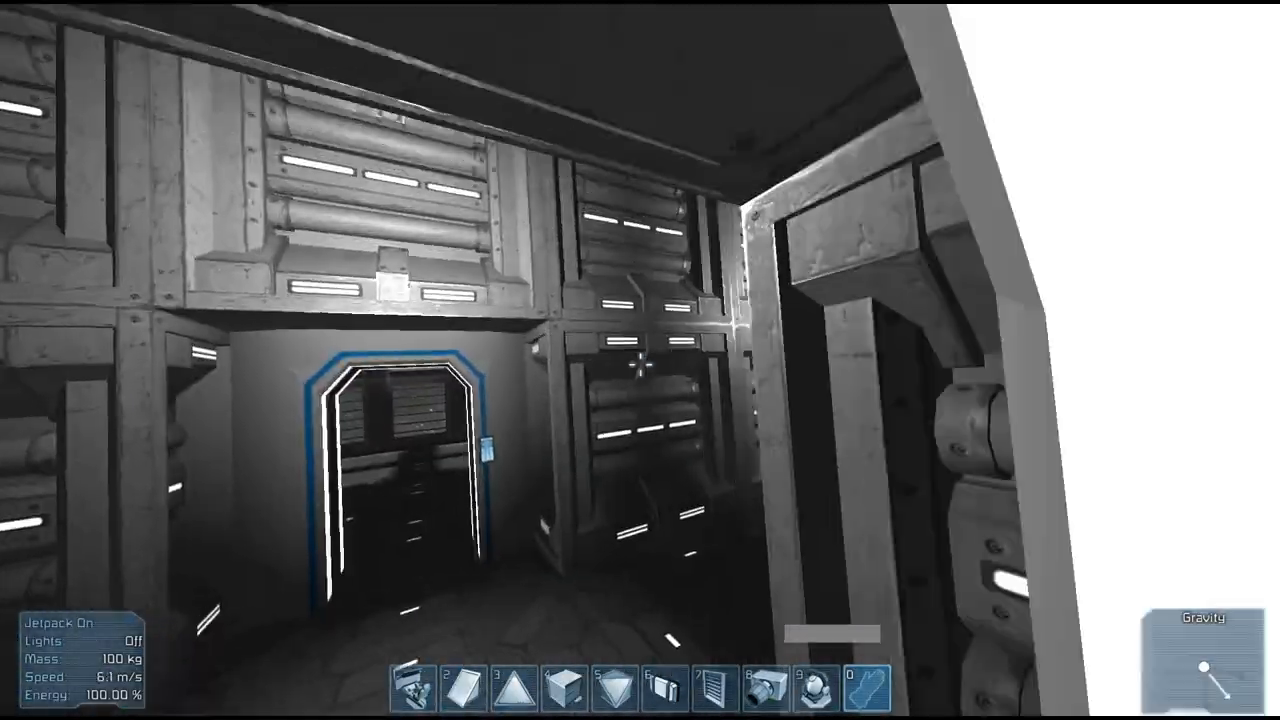
mouse_move(640, 360)
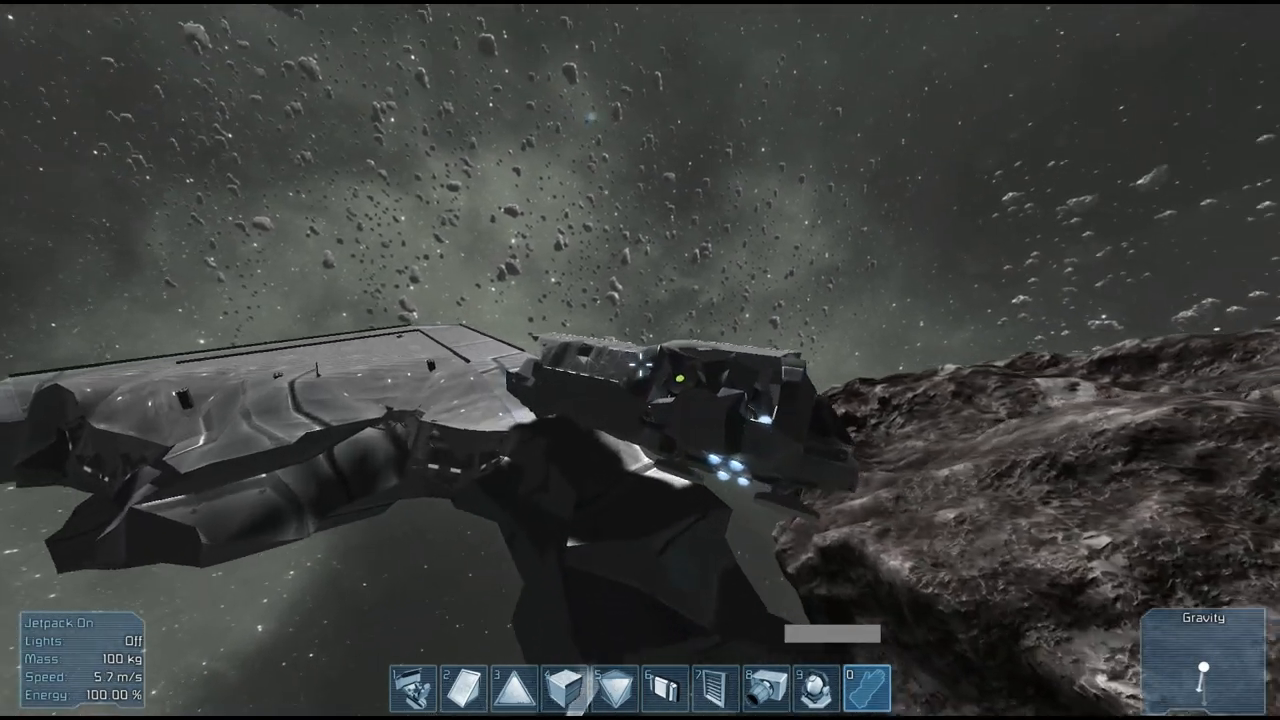
mouse_move(640, 360)
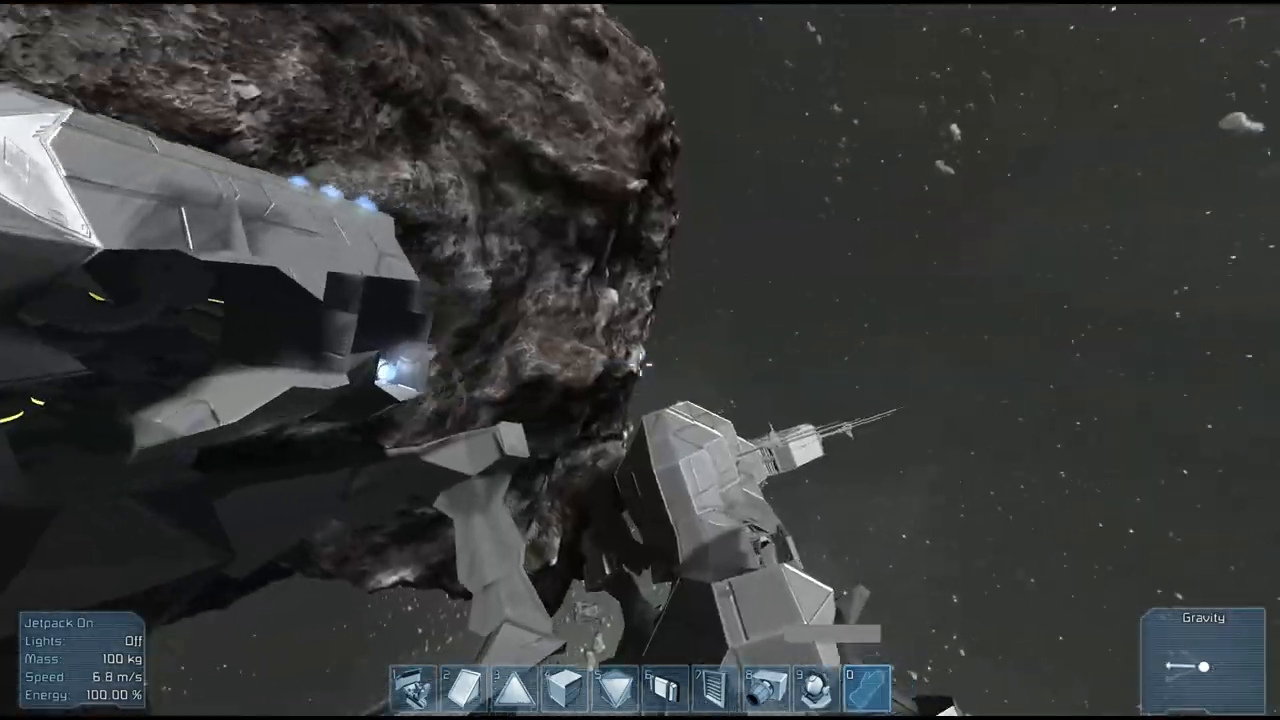
- Jetpack around the wreck to view its mangled front embedded in the asteroid
key("f")
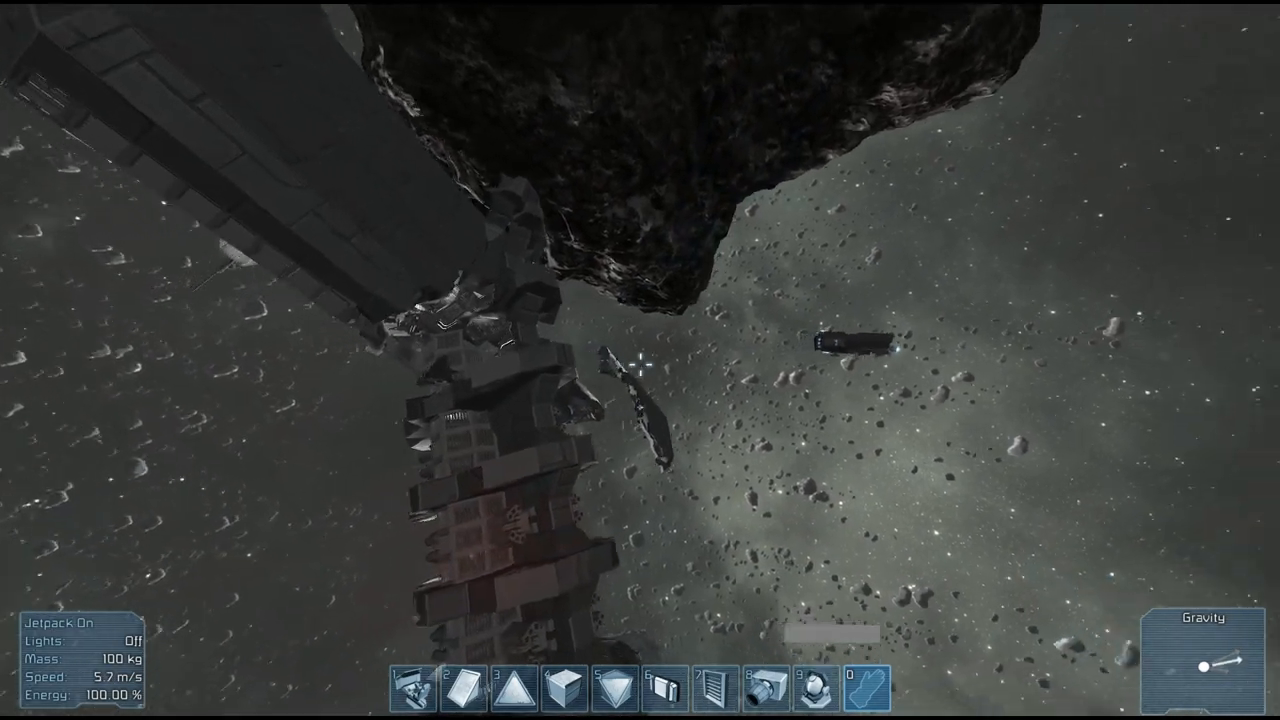
mouse_move(640, 360)
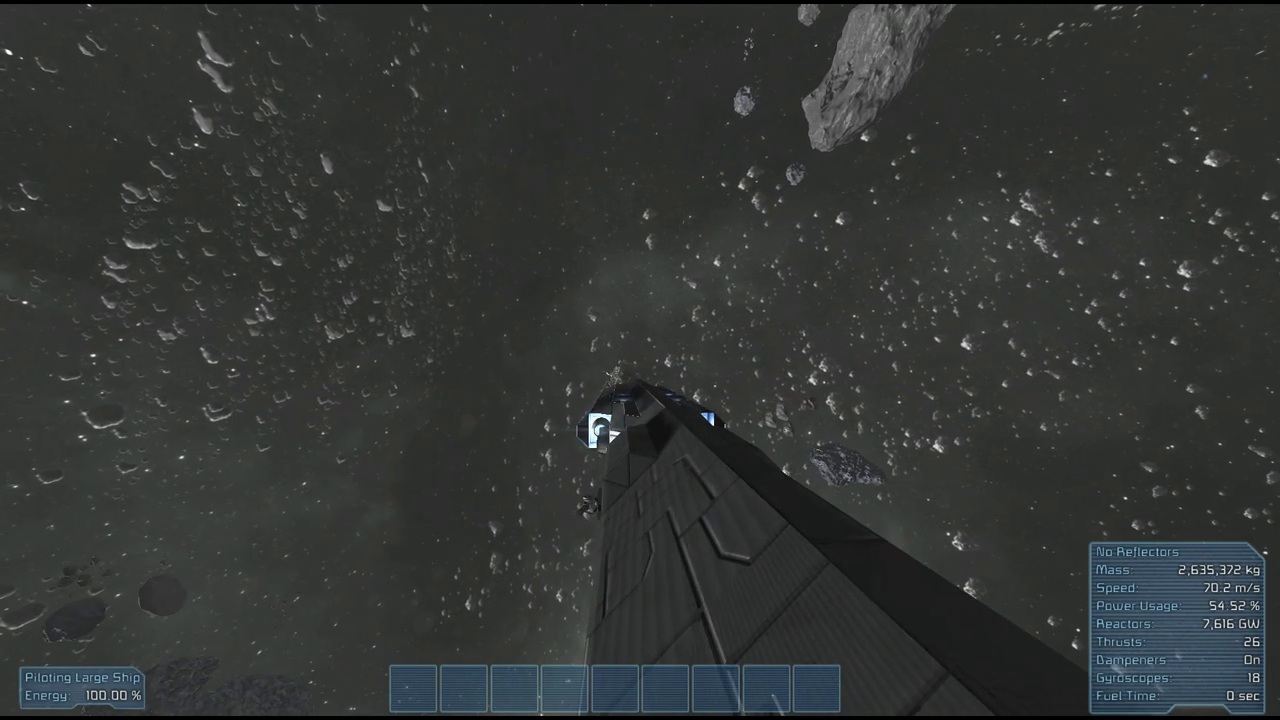
- Toggle dampeners and fly the lighter warship forward at about 70 m/s
key("Z")
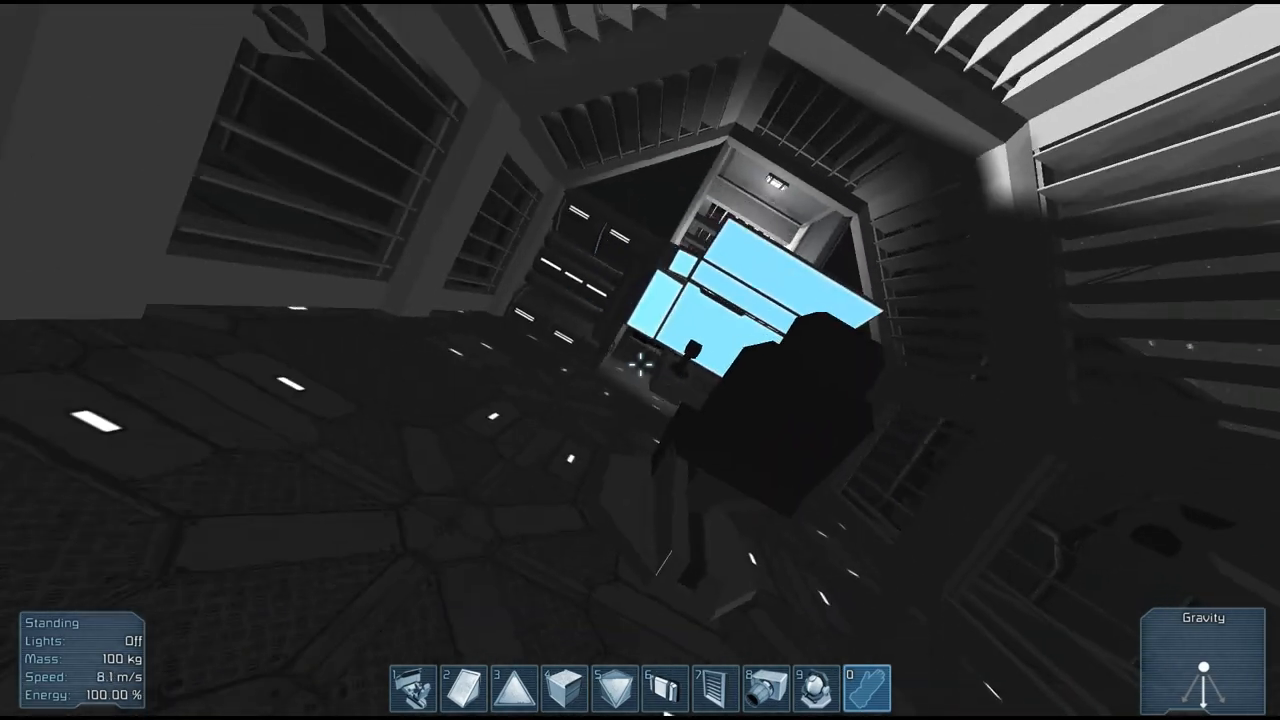
- Exit the cockpit, walk through the wrecked interior, and switch the jetpack back on
key("F")
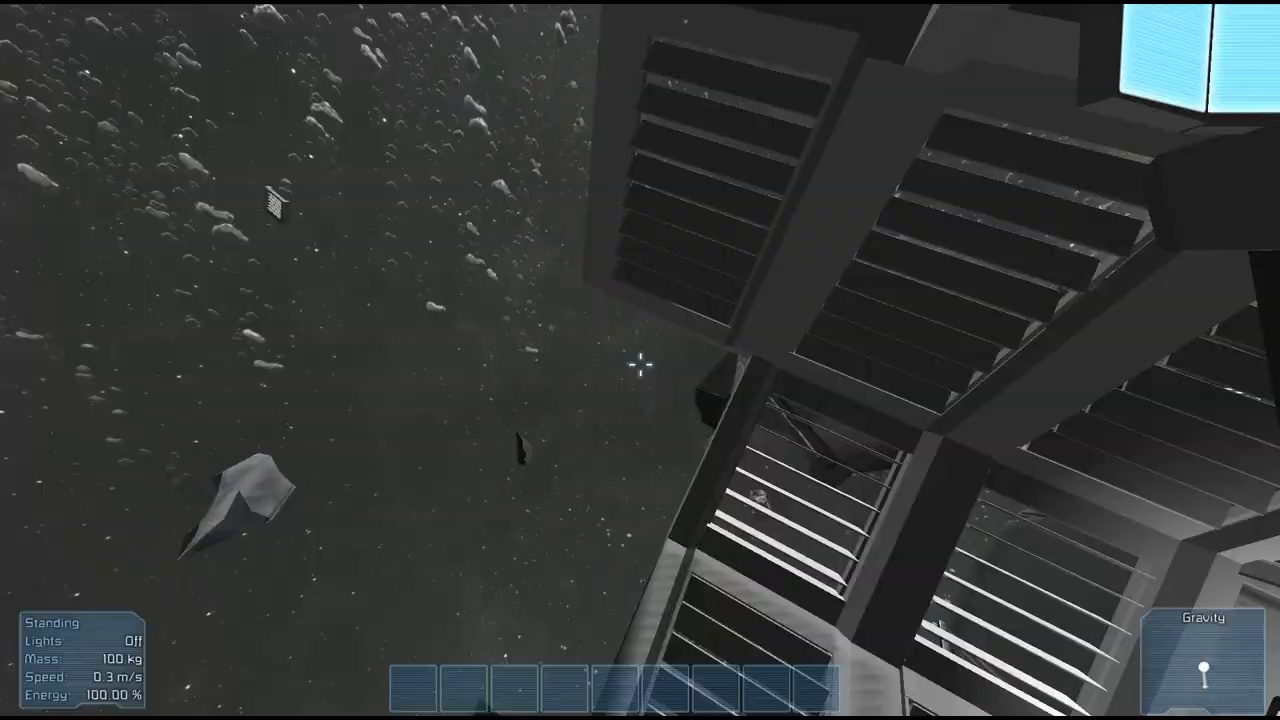
key("j")
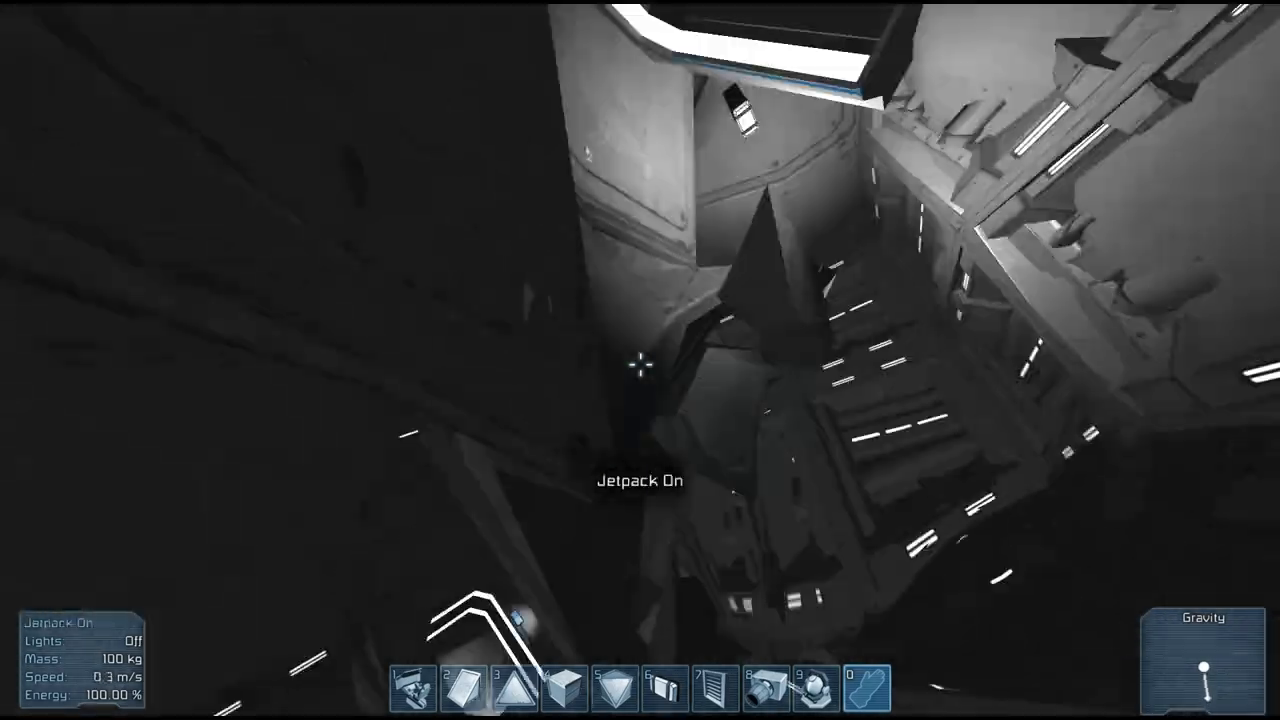